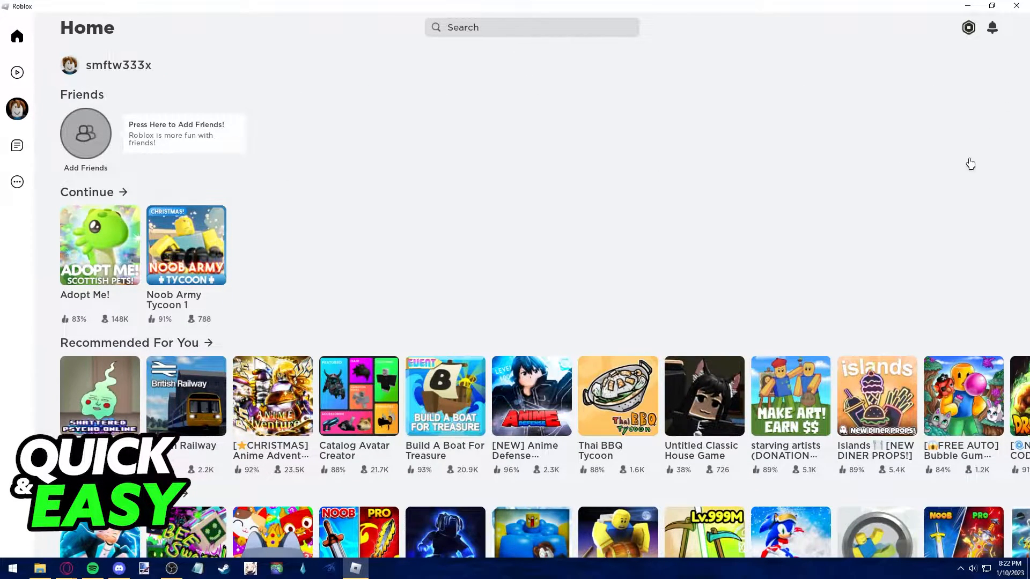
- View the Add Friends page from Home, return Home, then view its empty Friend Requests again
left_click(86, 133)
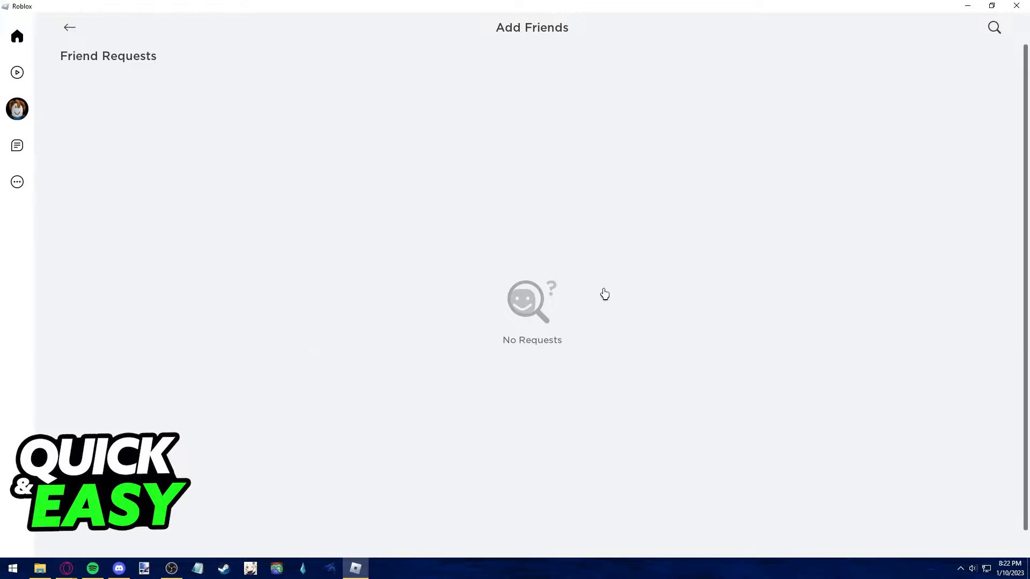
left_click(68, 28)
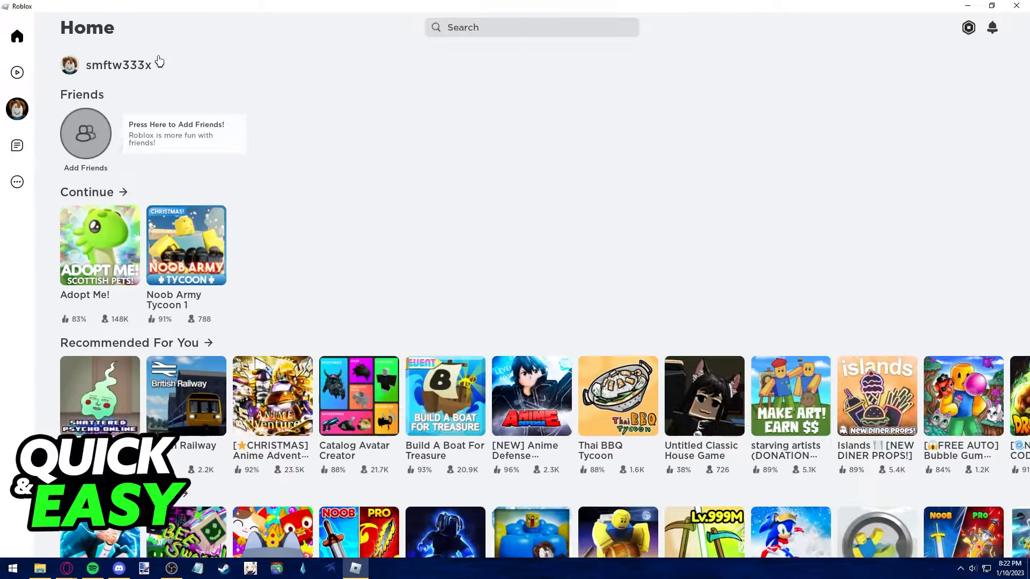
mouse_move(221, 87)
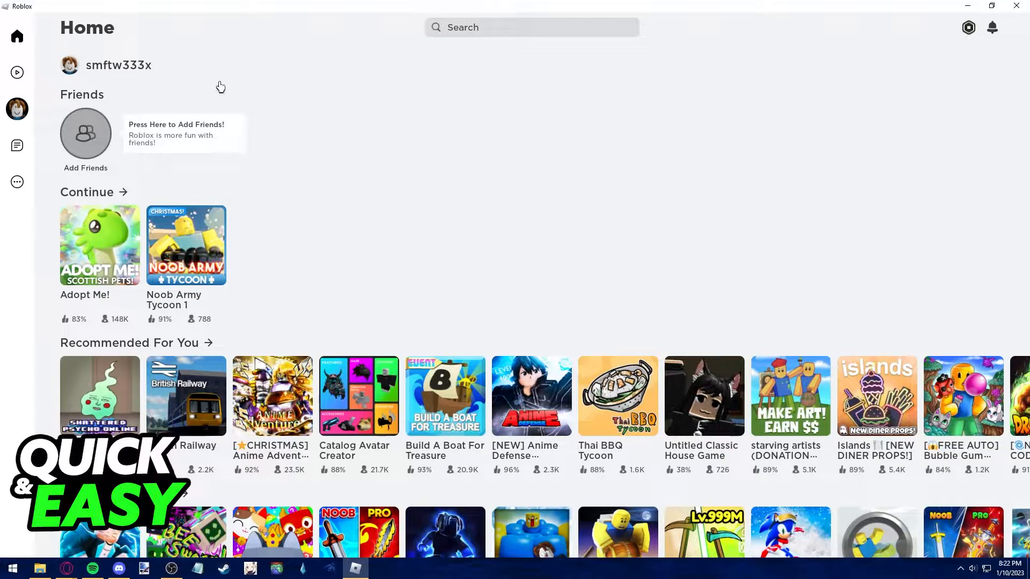
mouse_move(772, 161)
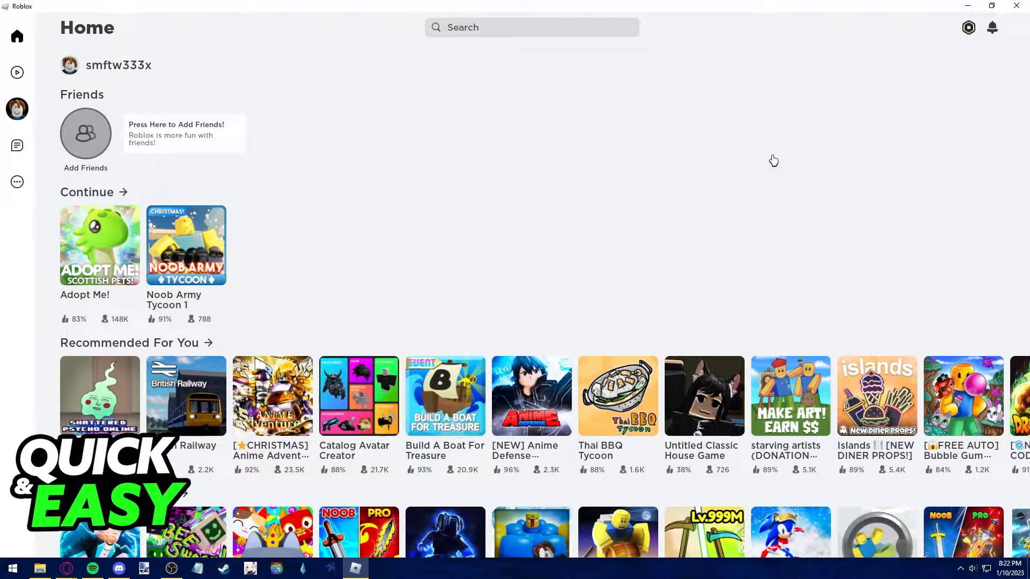
mouse_move(318, 105)
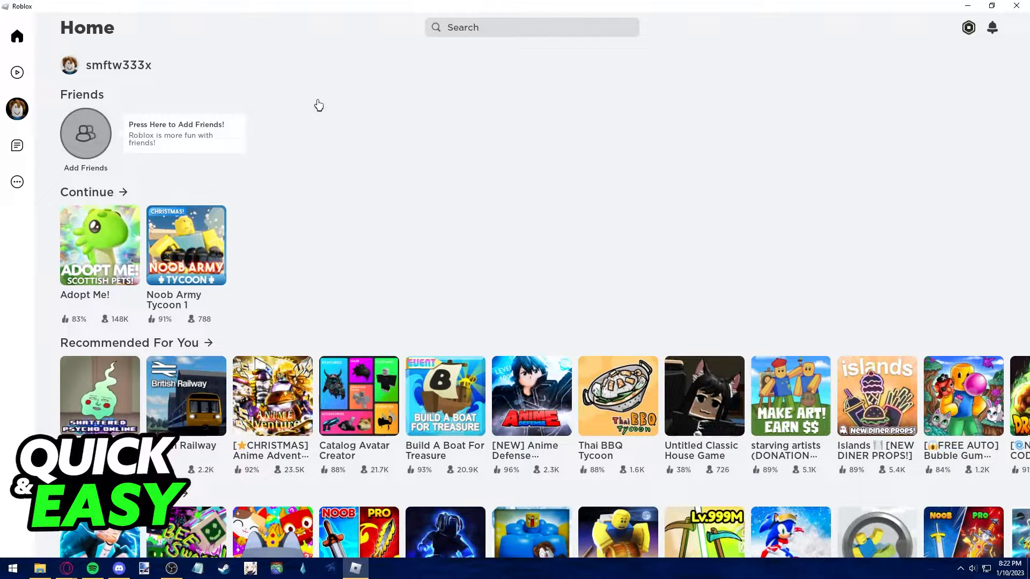
mouse_move(83, 84)
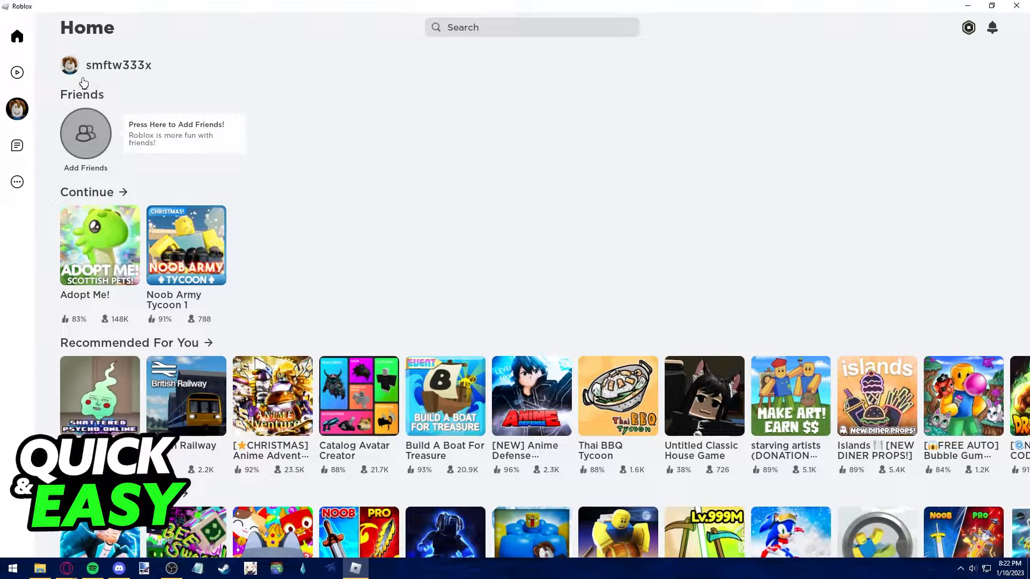
left_click(86, 133)
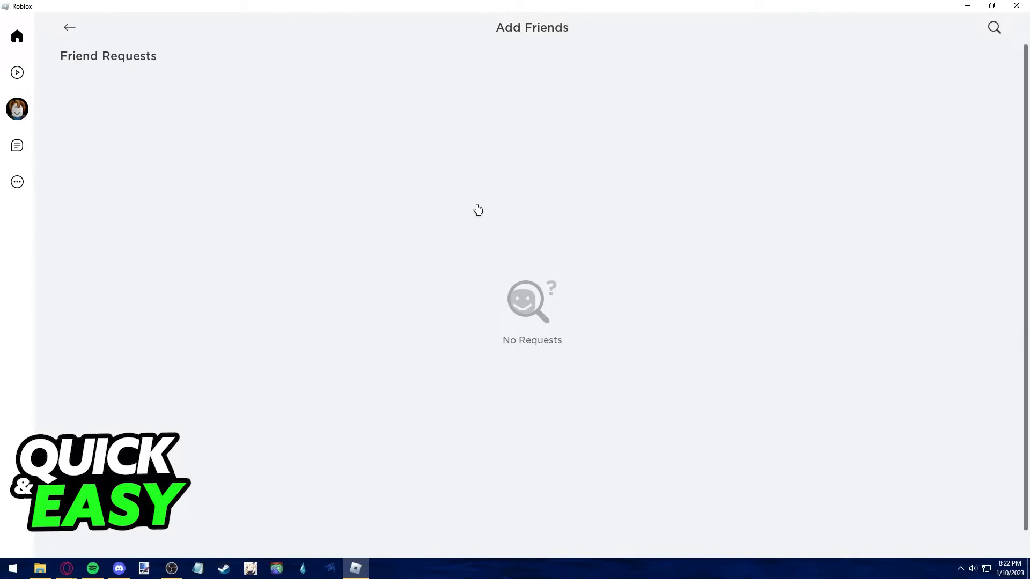
mouse_move(594, 288)
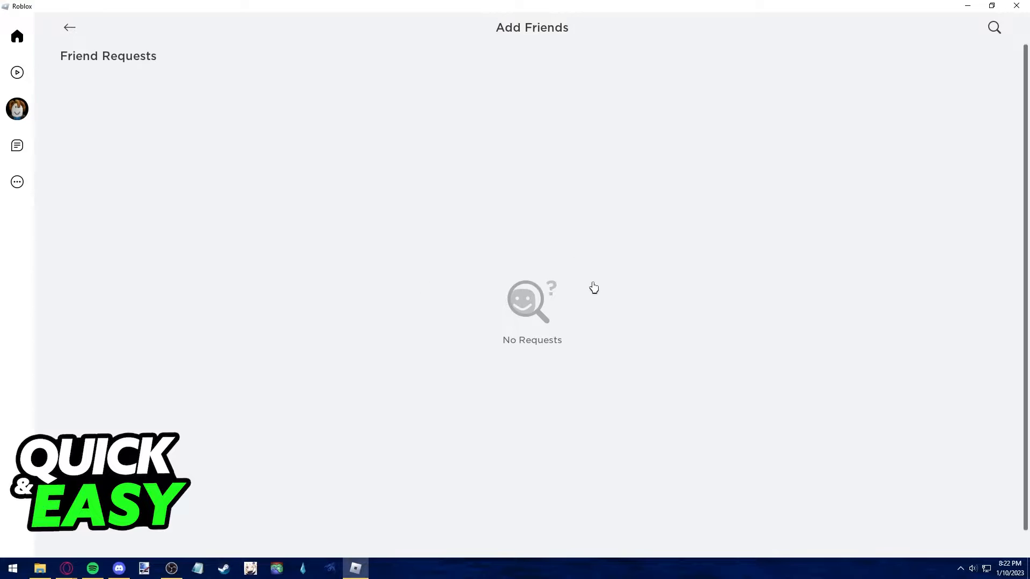
mouse_move(69, 45)
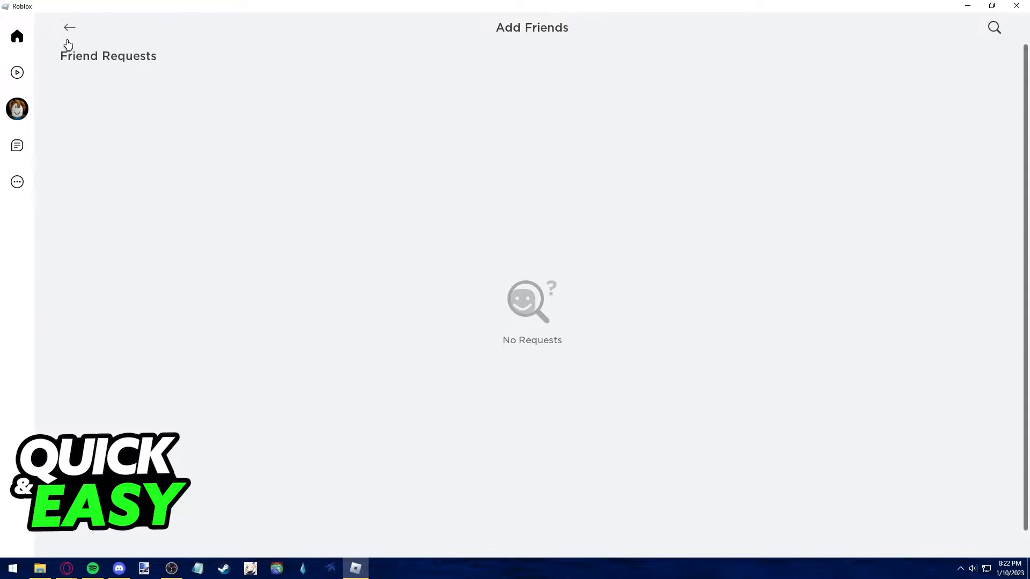
- Return to the Home page and bring the Friends section with its Add Friends prompt into view
left_click(70, 28)
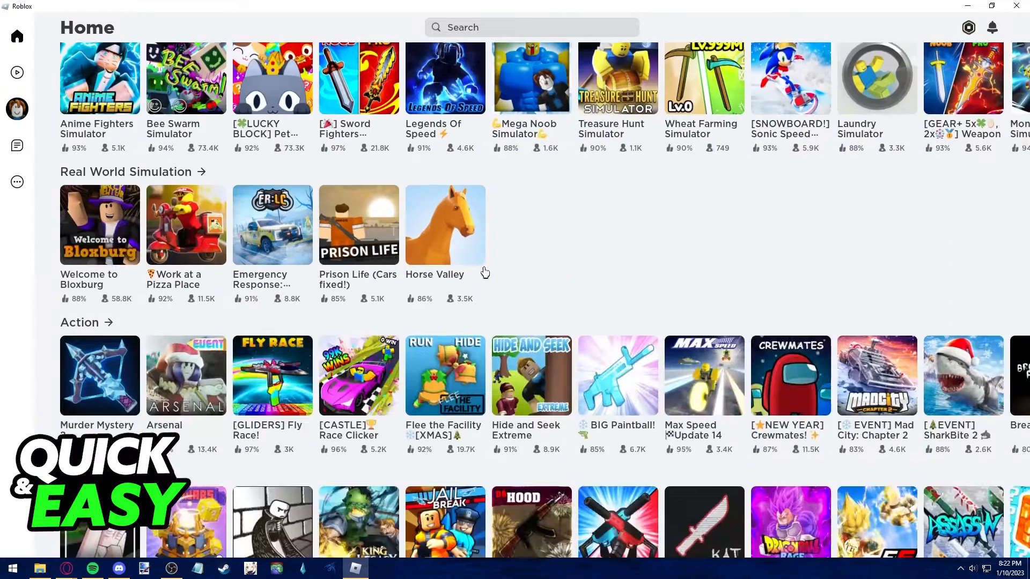
scroll("down", 3)
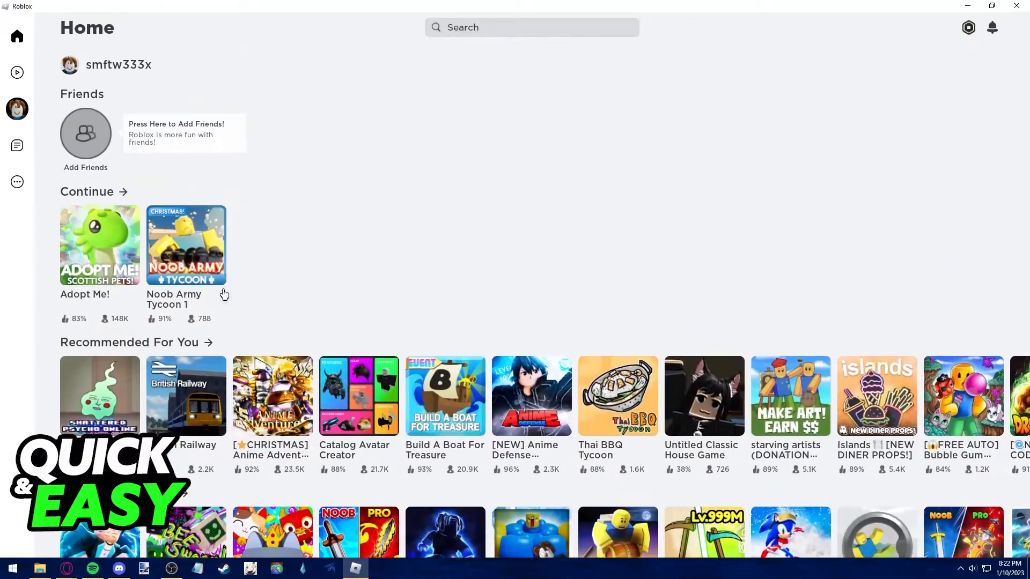
mouse_move(74, 105)
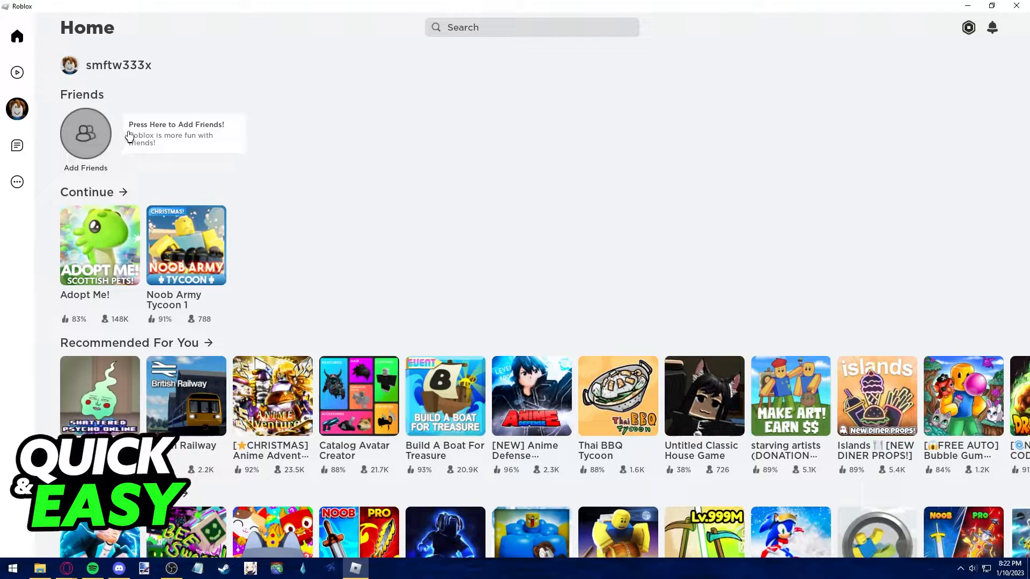
mouse_move(122, 149)
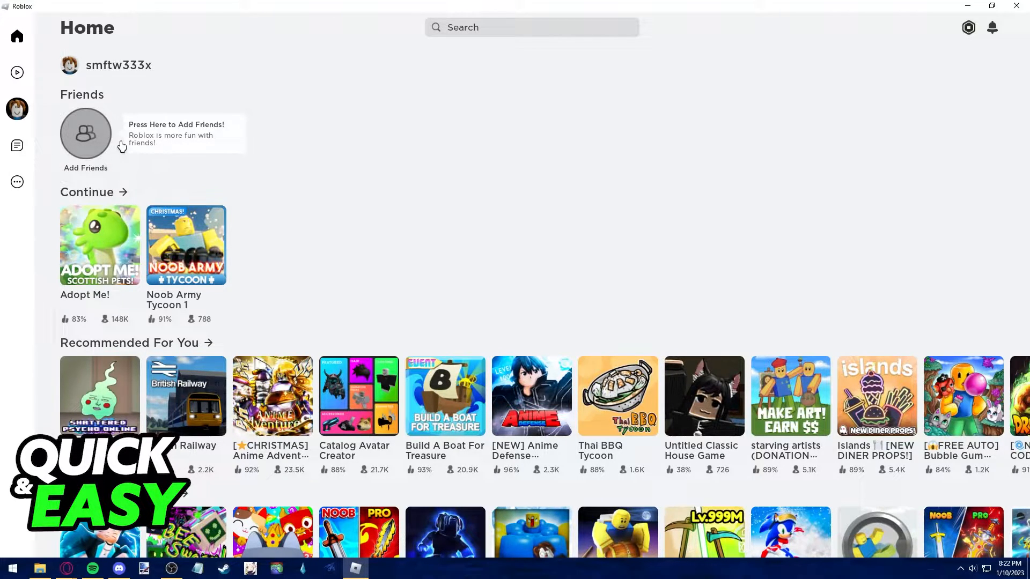
mouse_move(403, 151)
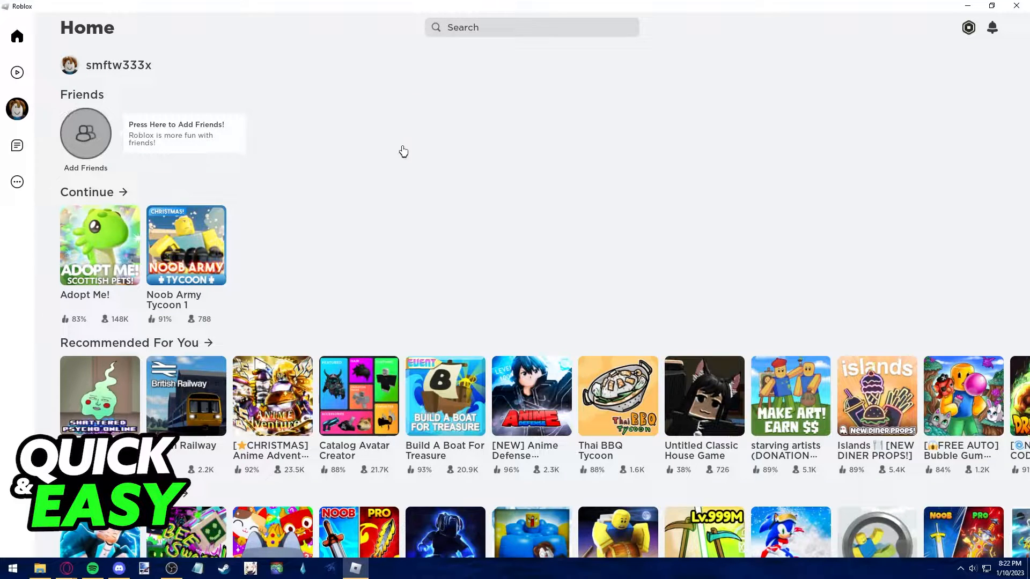
mouse_move(396, 125)
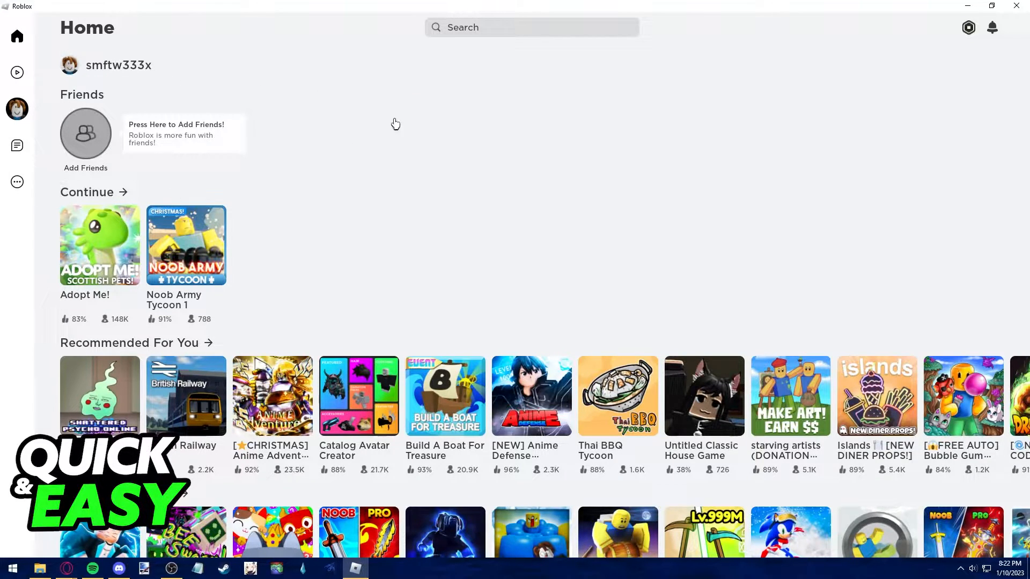
mouse_move(286, 201)
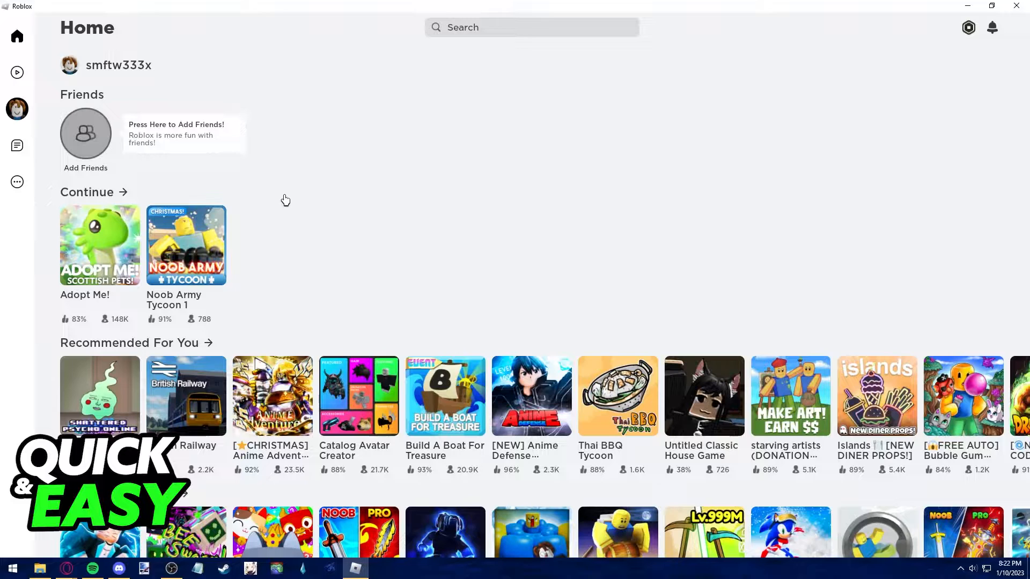
mouse_move(293, 99)
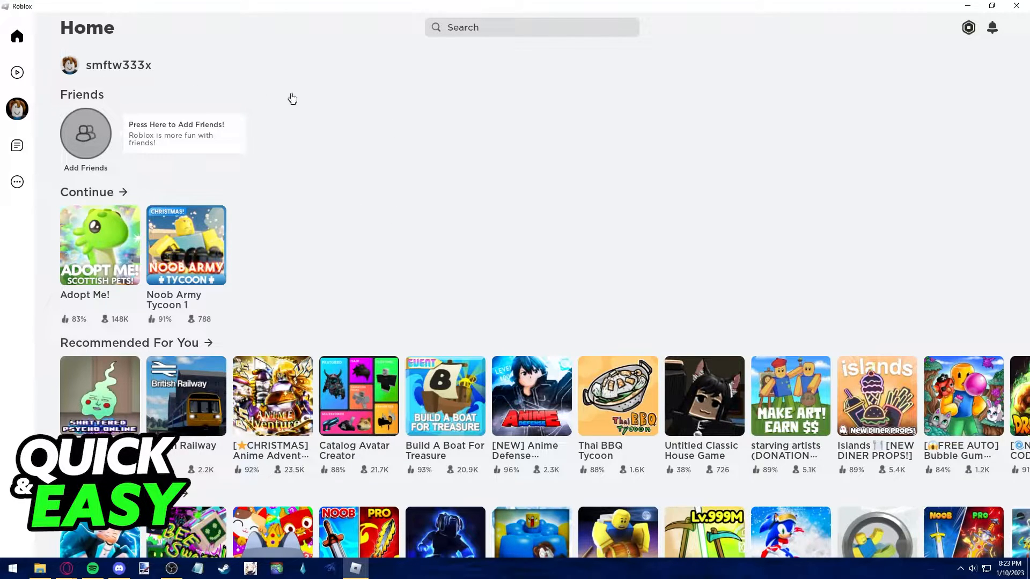
mouse_move(343, 105)
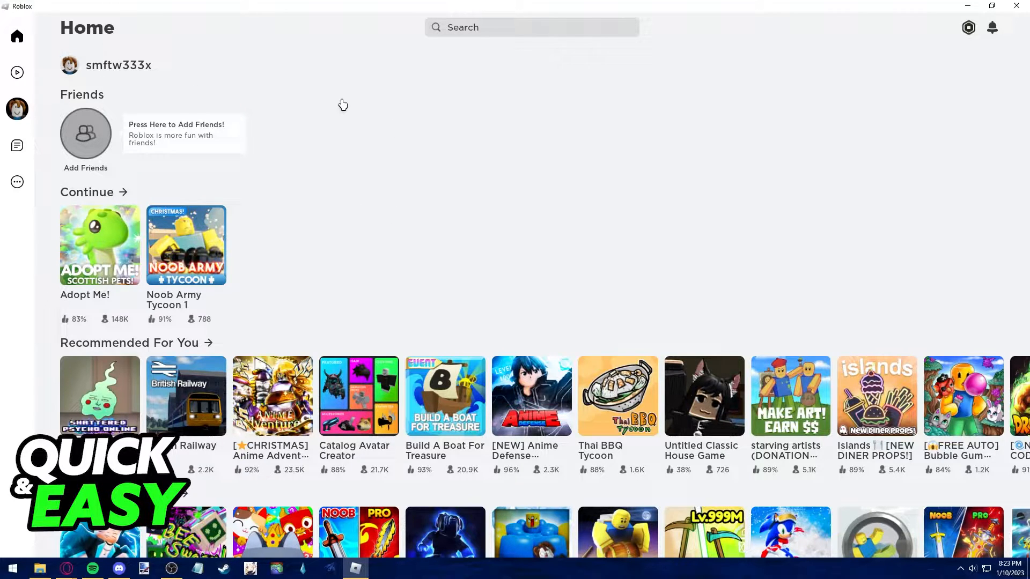
mouse_move(170, 105)
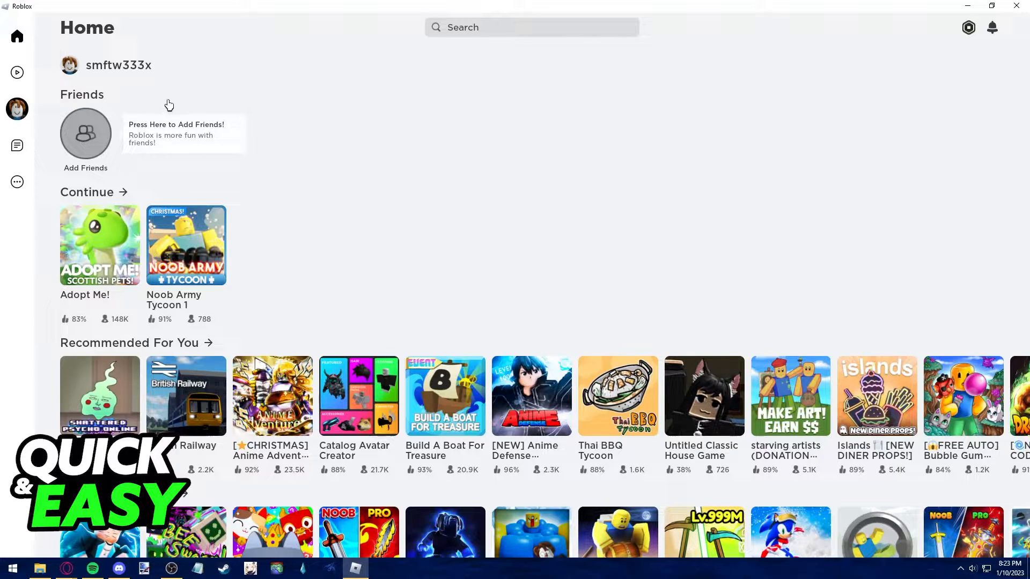
left_click(86, 133)
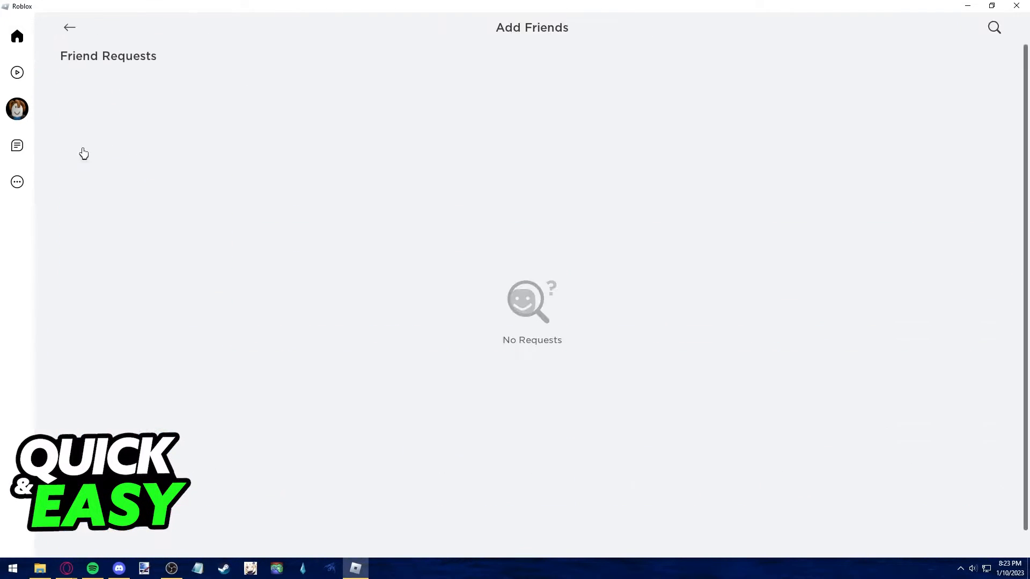
left_click(70, 28)
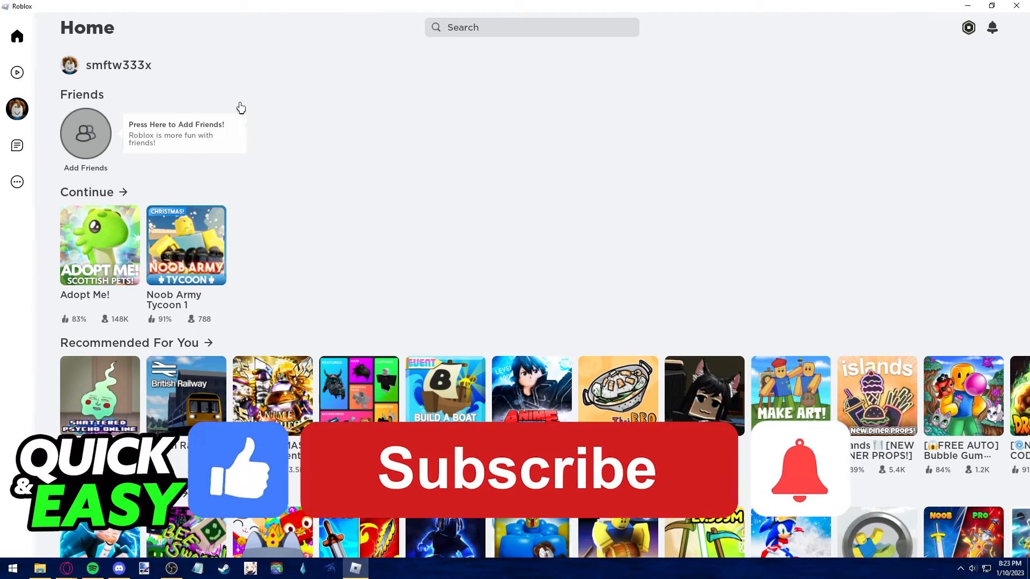
left_click(517, 470)
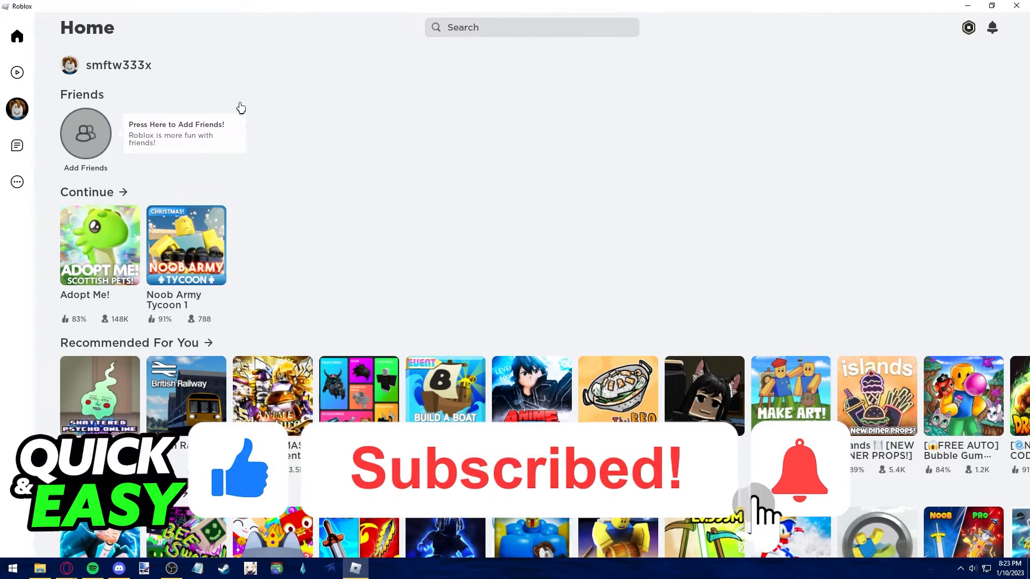